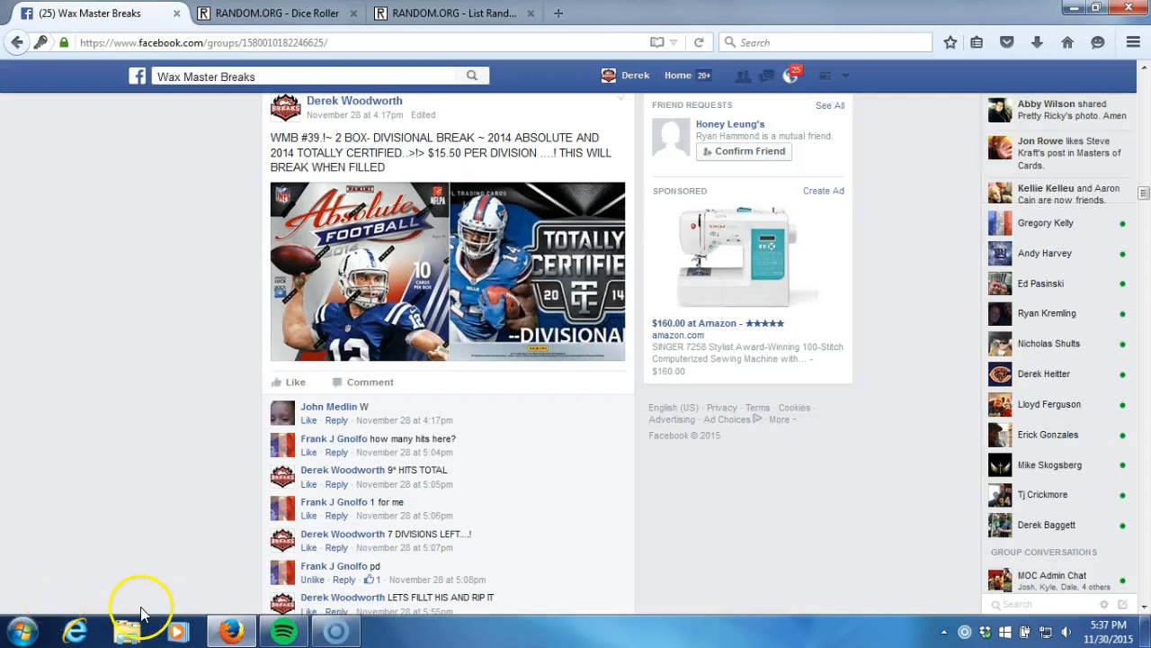
mouse_move(207, 635)
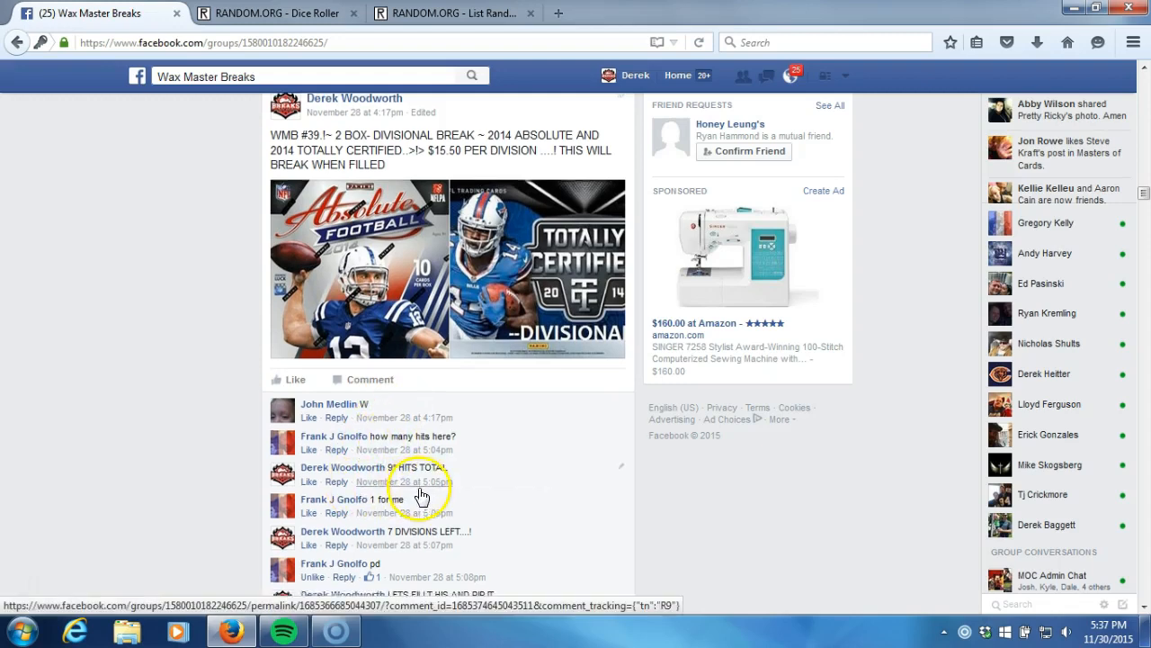
- Scroll the Wax Master Breaks divisional break post down to the newest 'LIVE.....' comment
scroll("down", 3)
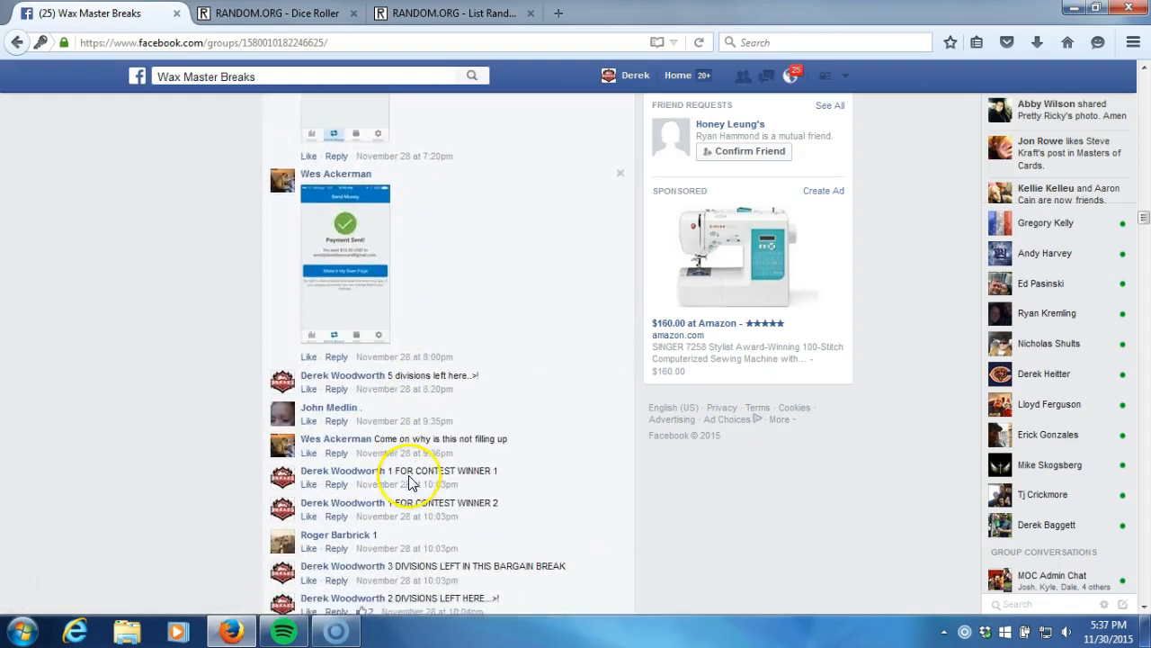
scroll("down", 3)
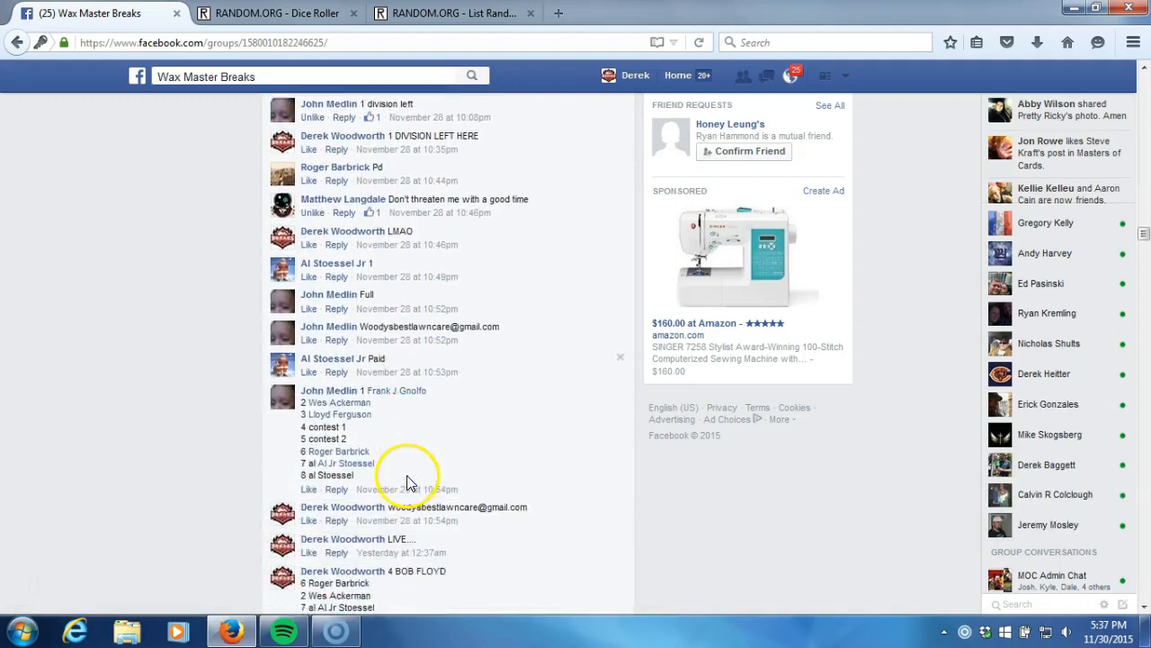
scroll("down", 3)
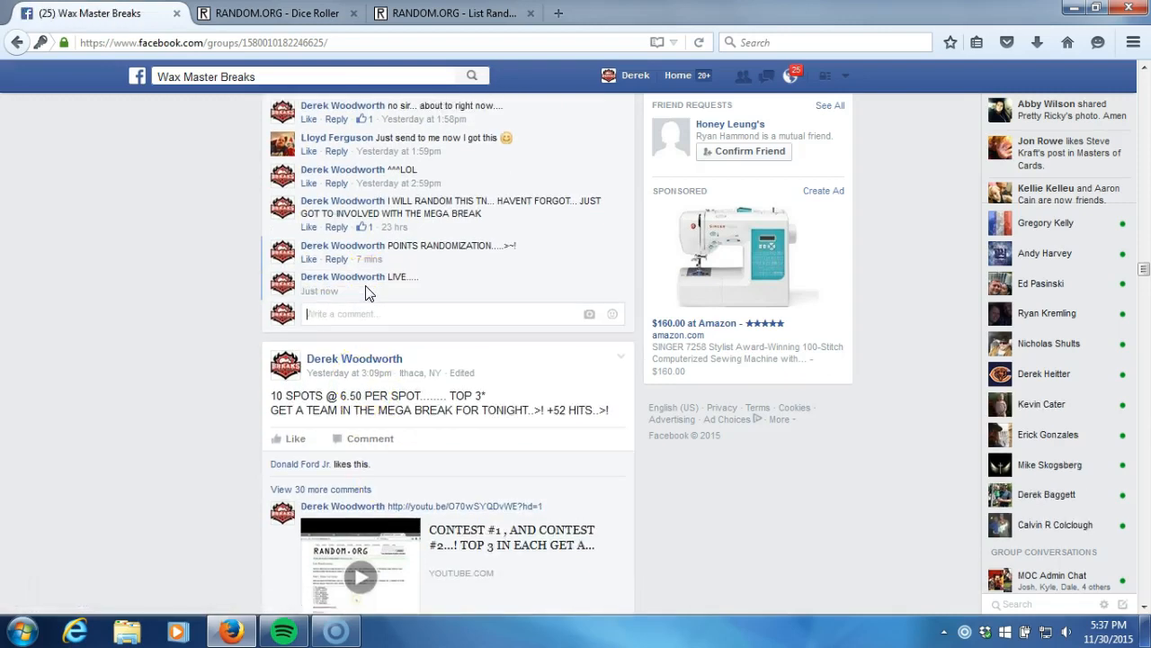
- Roll two virtual dice (2 and 6), then bring up the eight-division List Randomizer
left_click(275, 13)
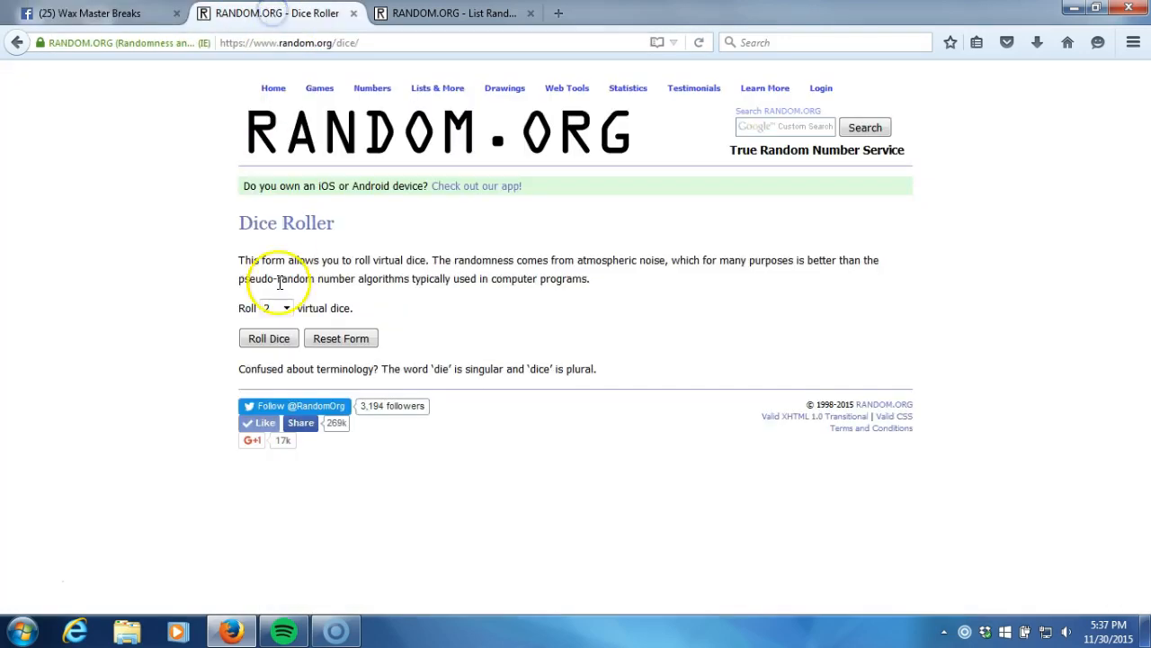
left_click(268, 337)
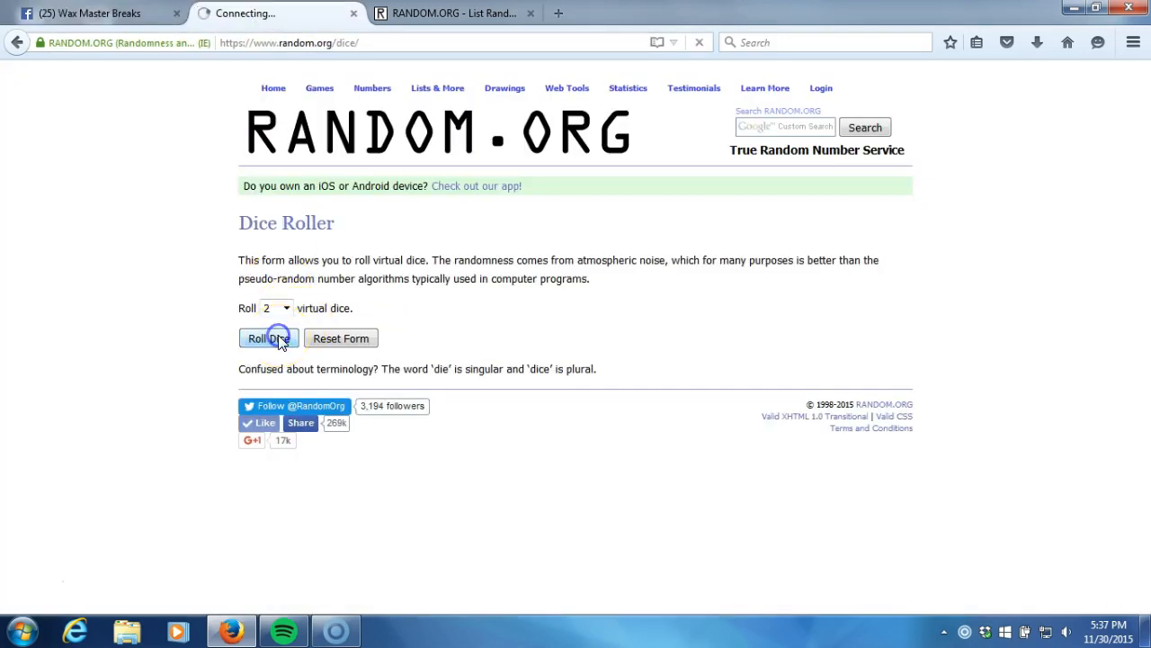
left_click(268, 337)
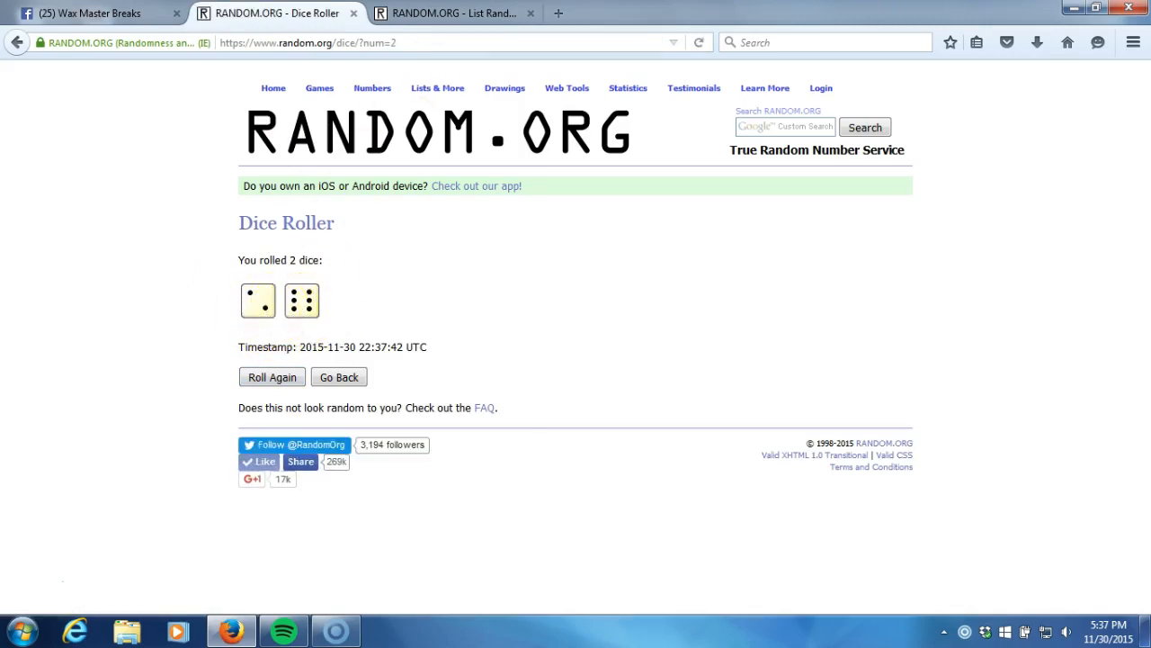
left_click(450, 12)
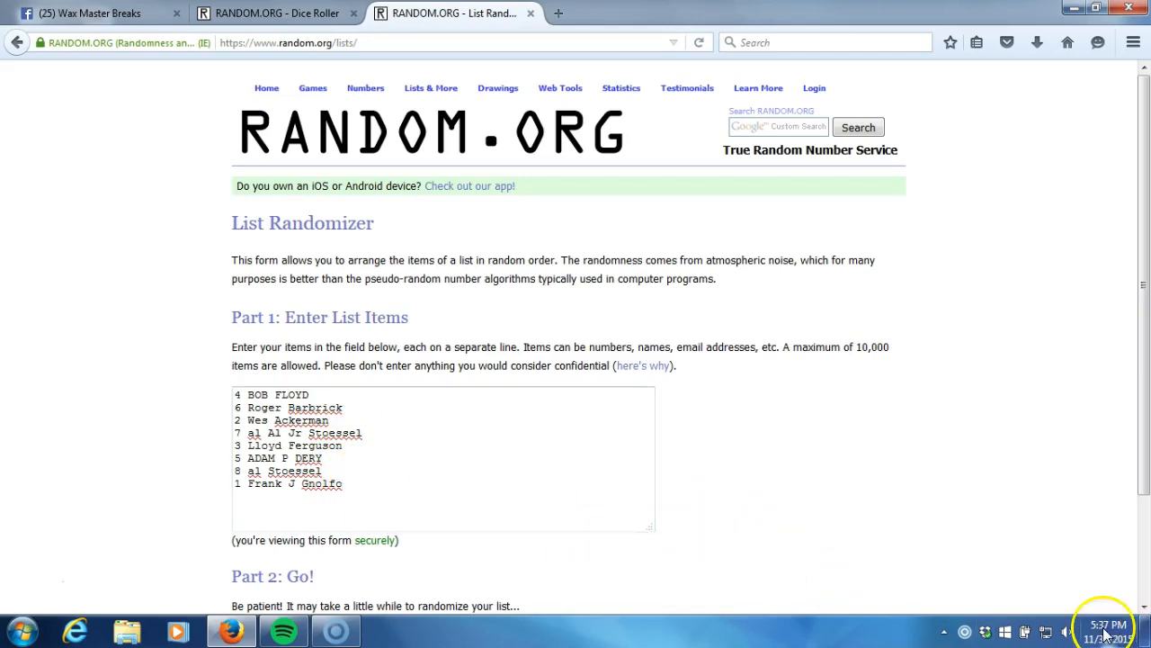
left_click(1109, 626)
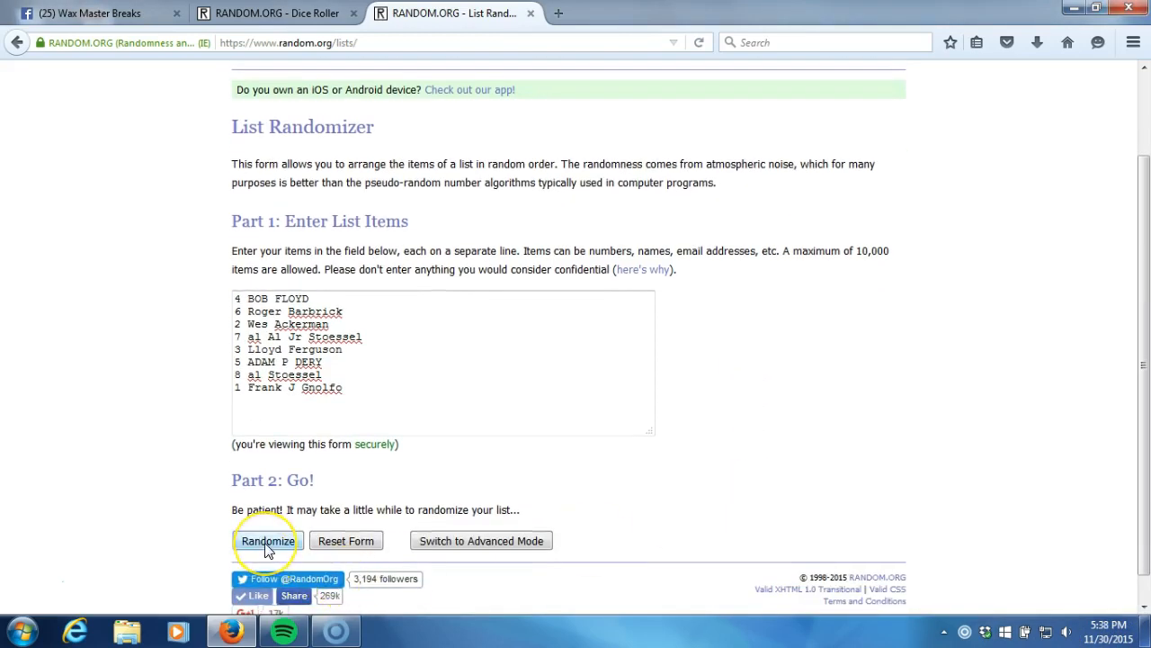
left_click(267, 540)
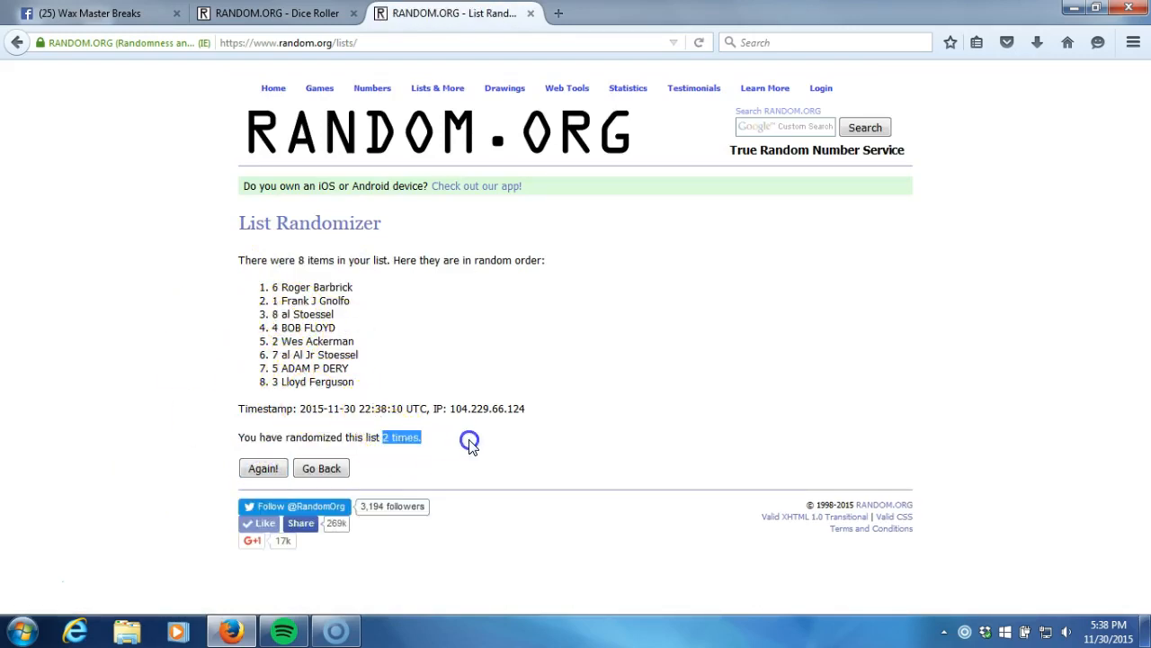
left_click(263, 468)
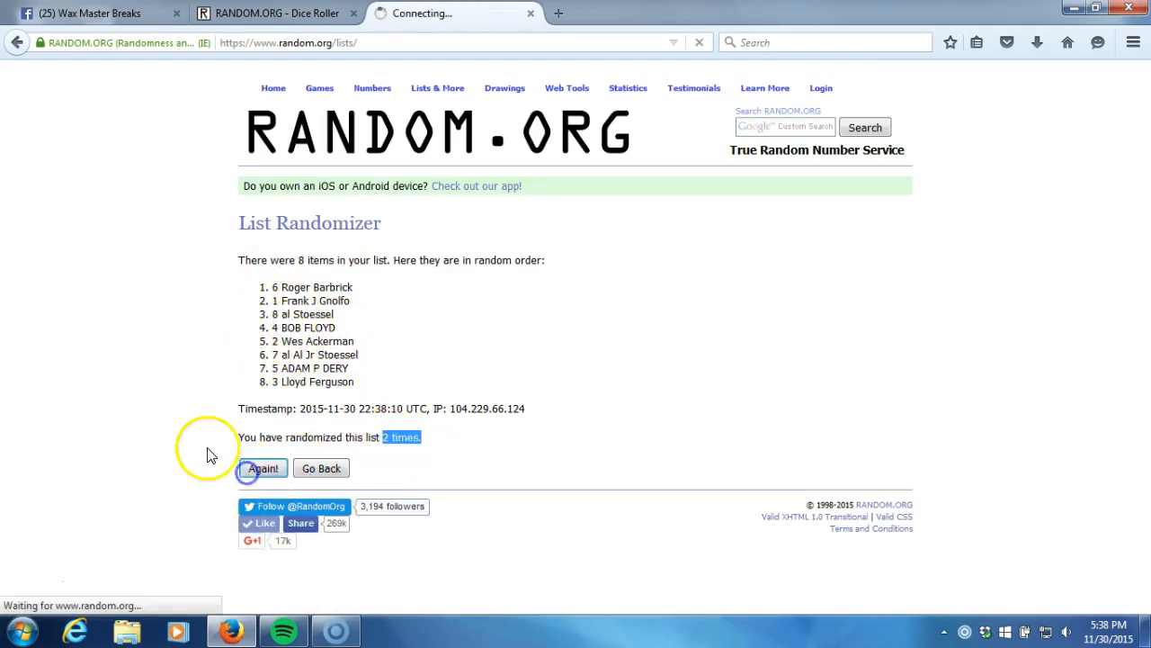
left_click(262, 467)
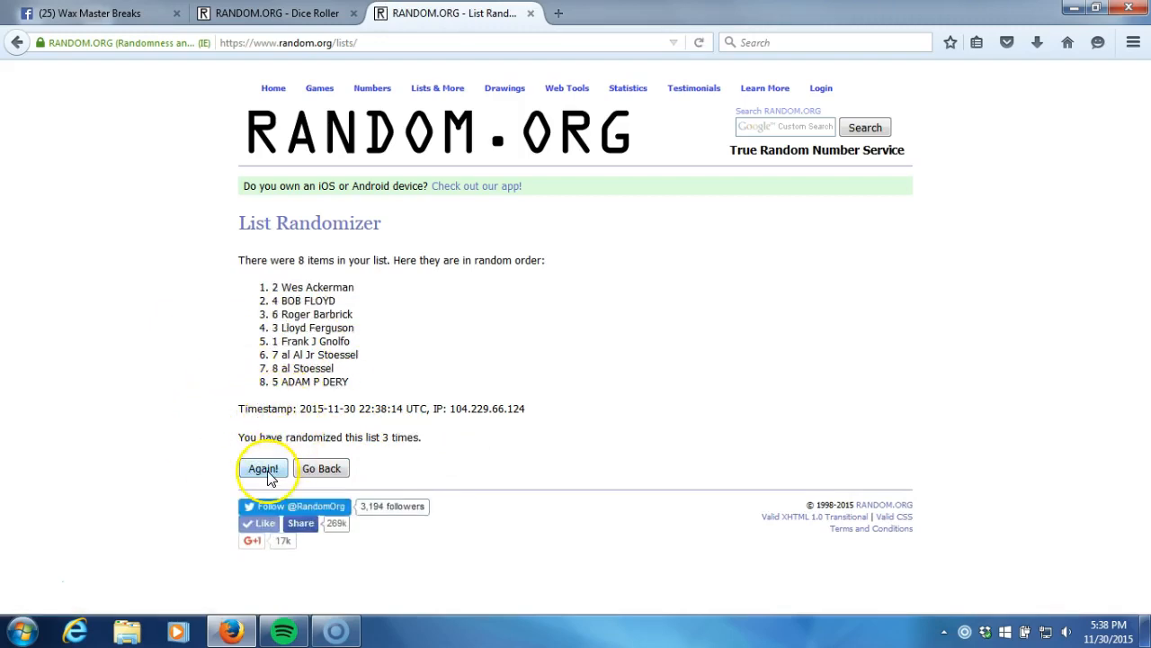
left_click(264, 467)
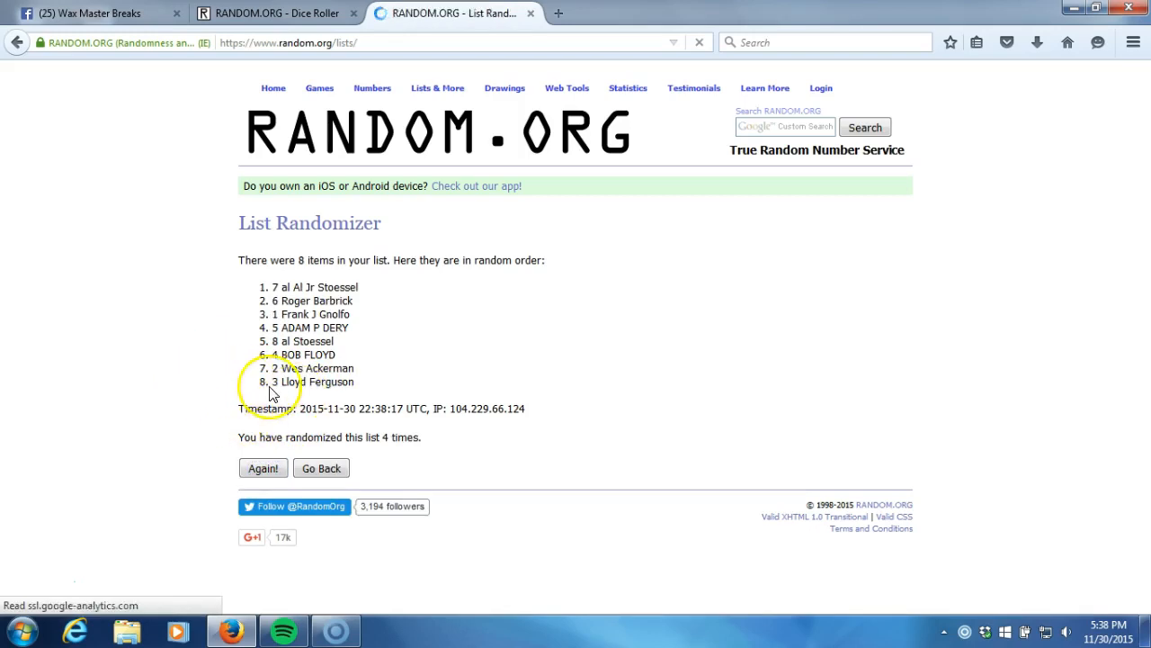
left_click(263, 468)
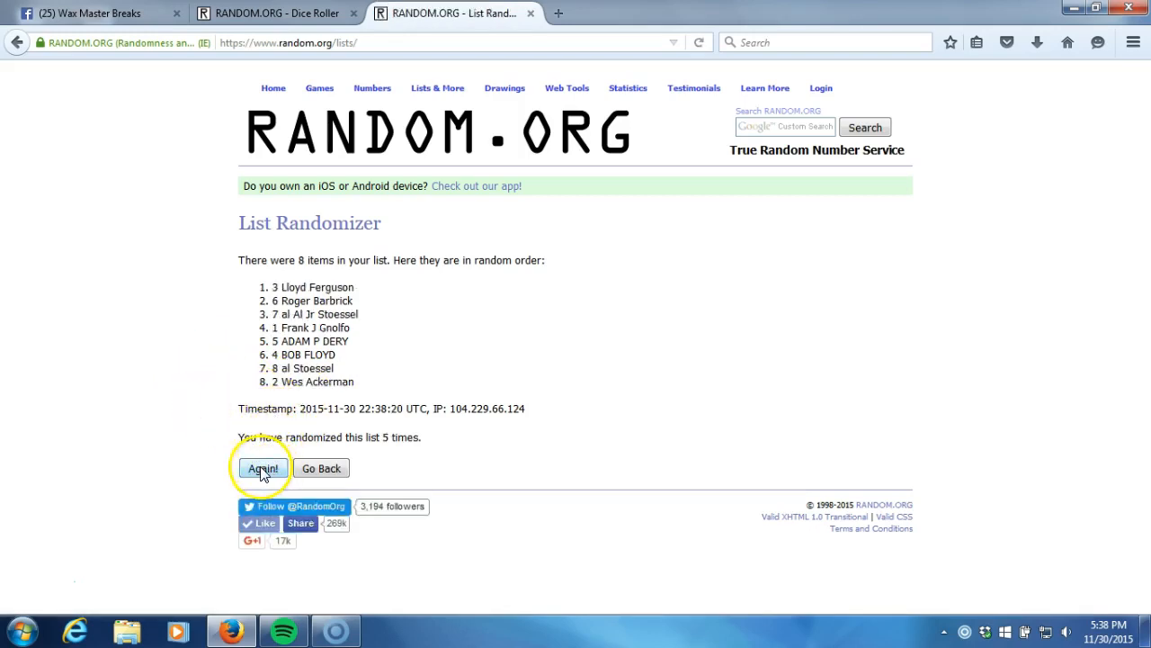
left_click(262, 468)
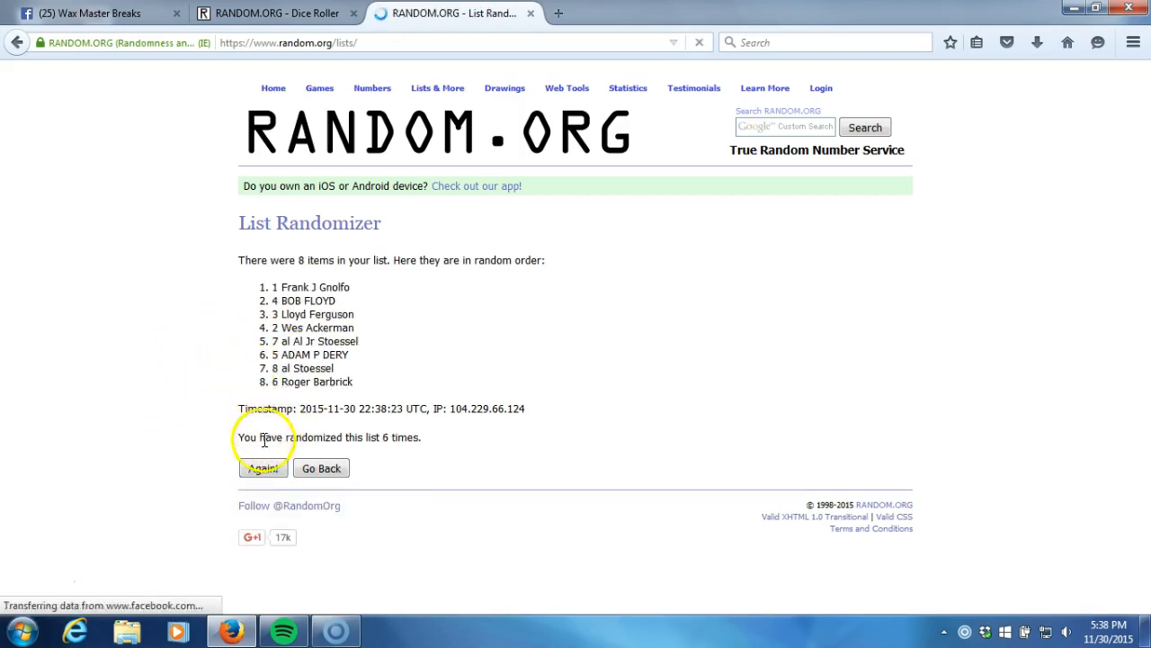
left_click(262, 467)
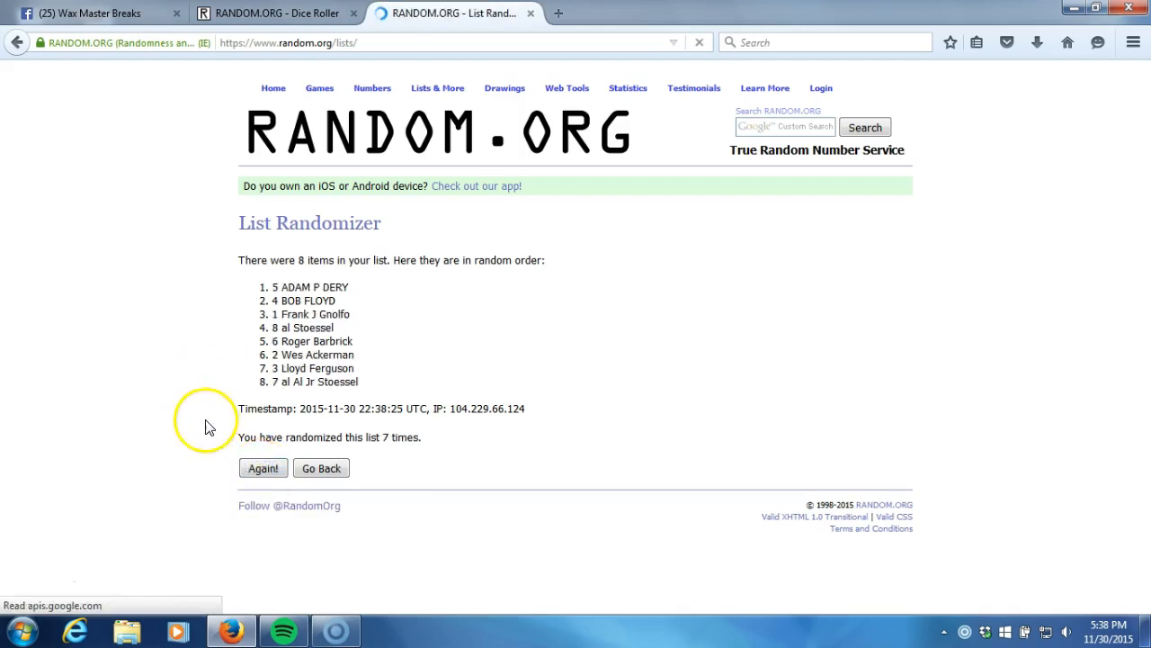
double_click(292, 286)
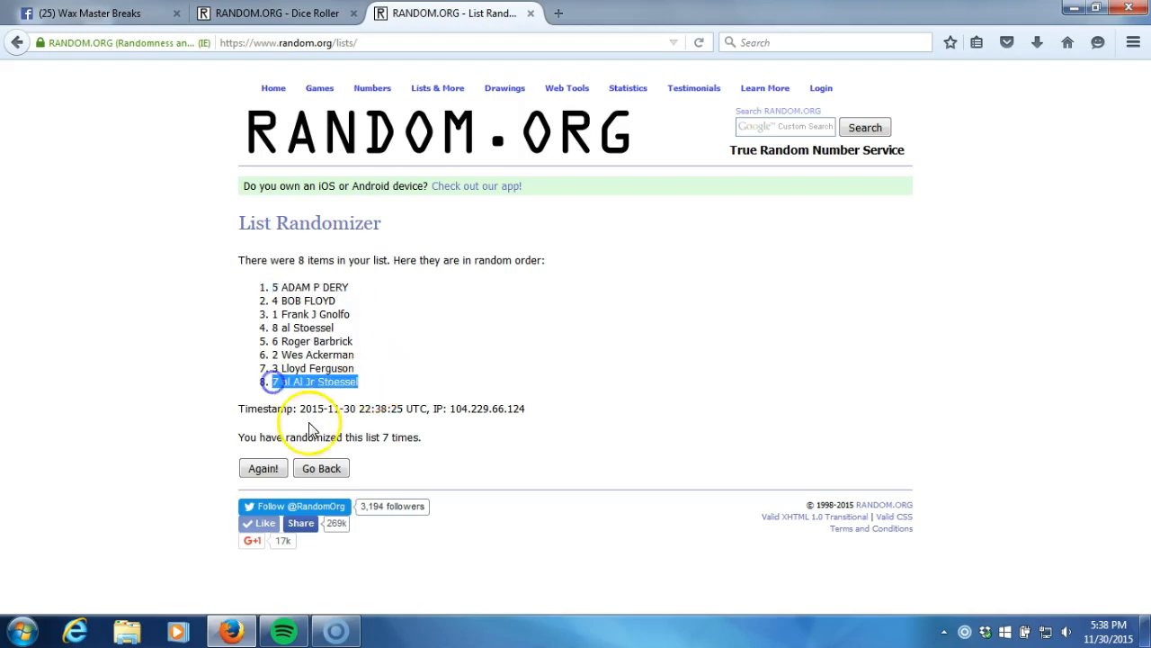
left_click(270, 13)
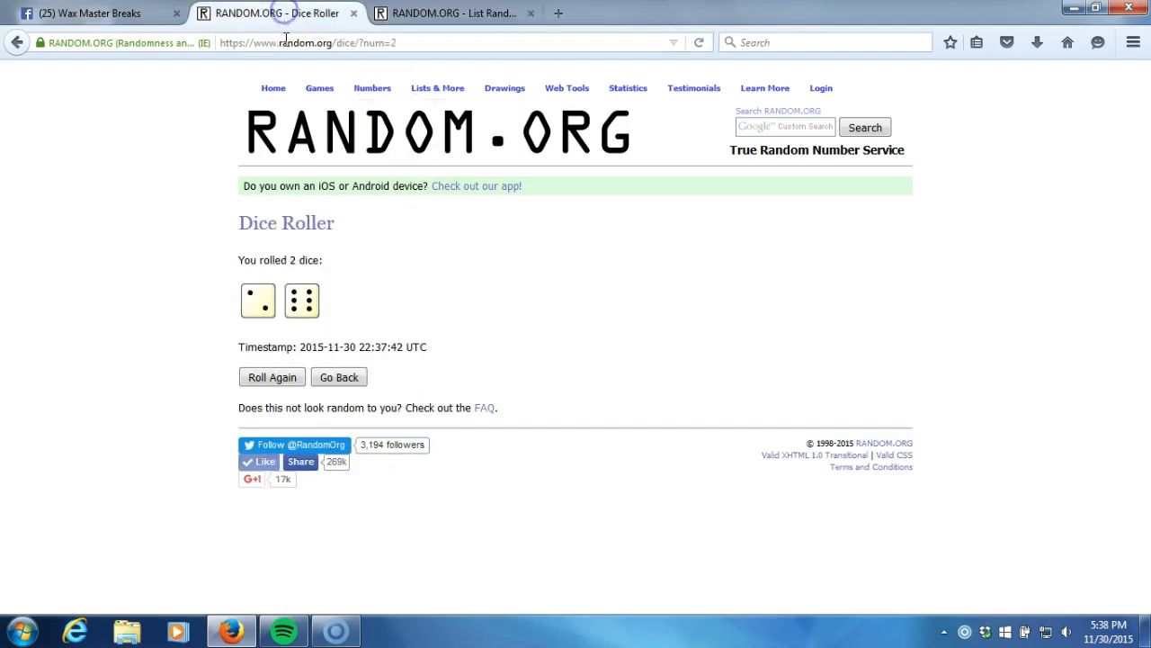
left_click(454, 13)
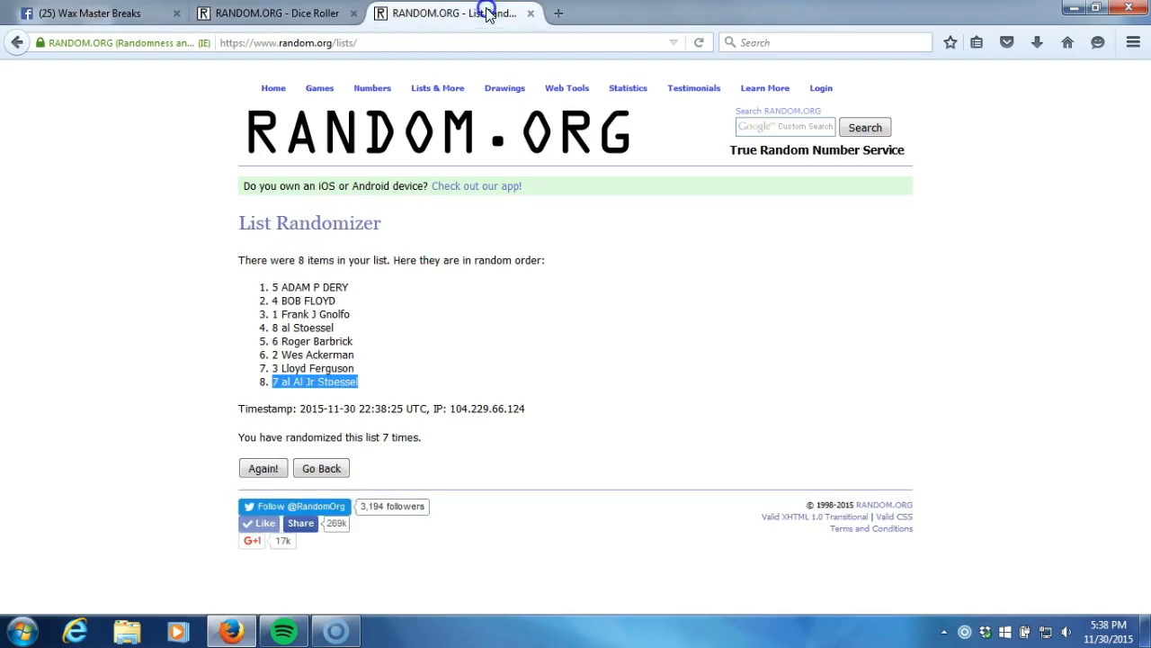
left_click(1108, 625)
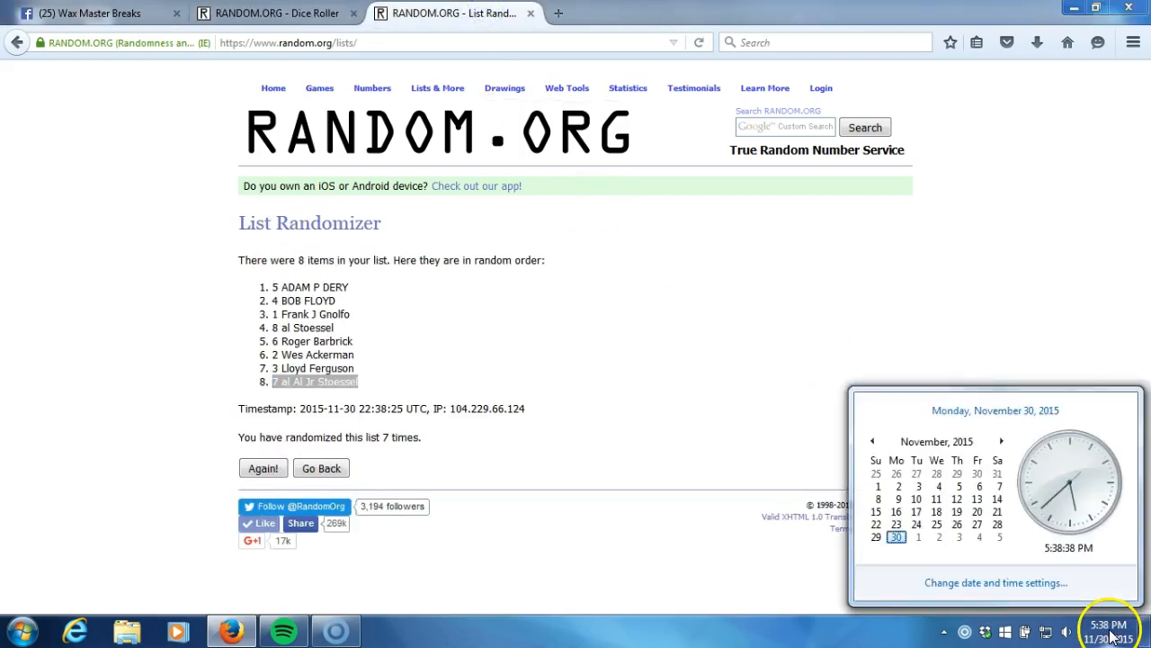
mouse_move(1088, 567)
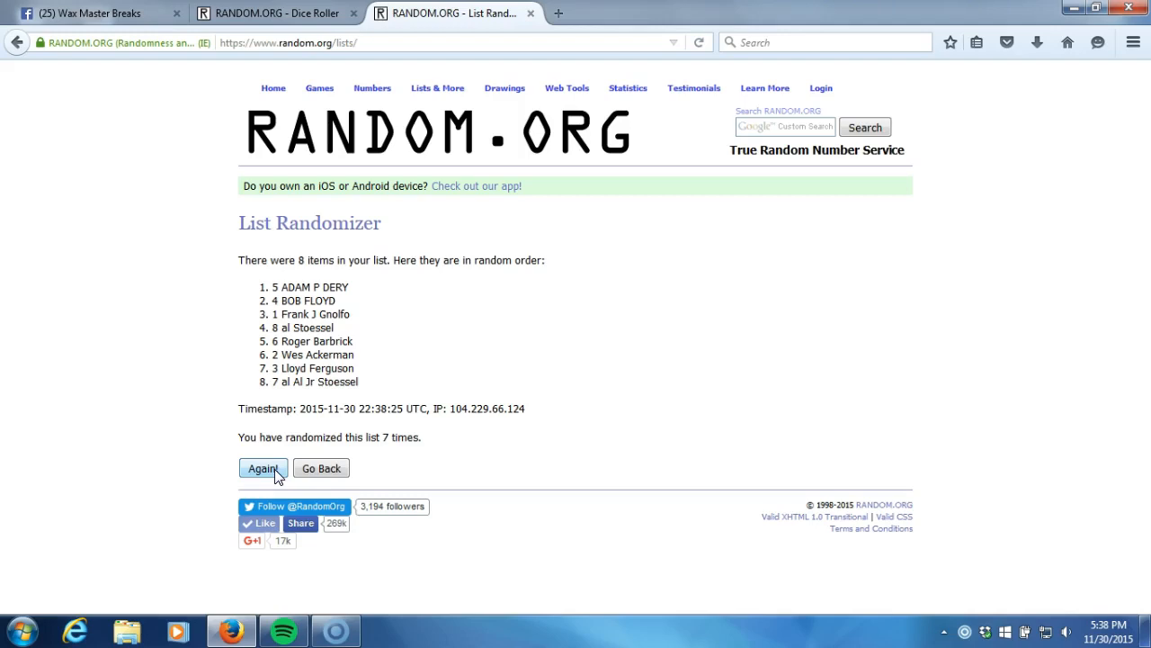
left_click(263, 468)
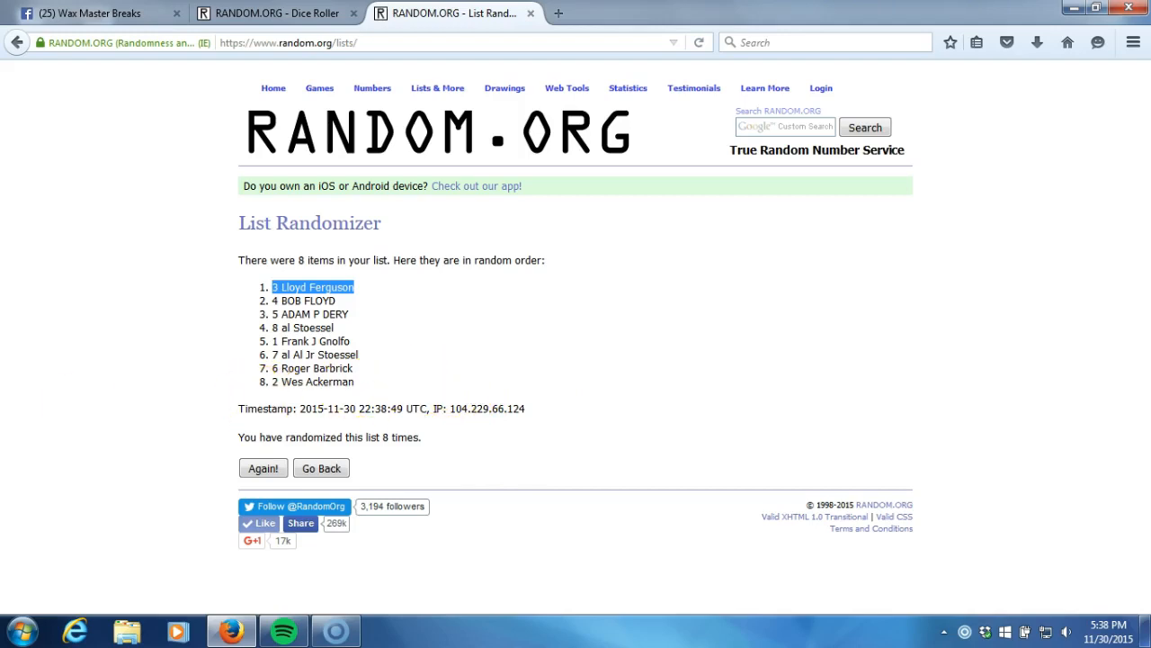
mouse_move(52, 580)
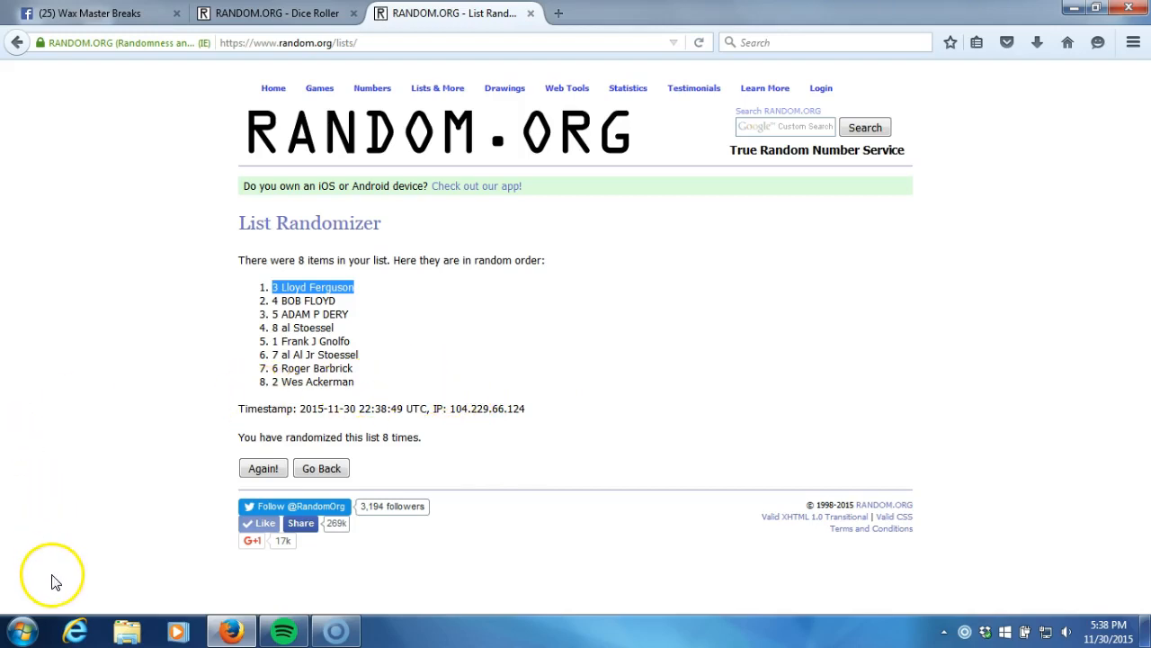